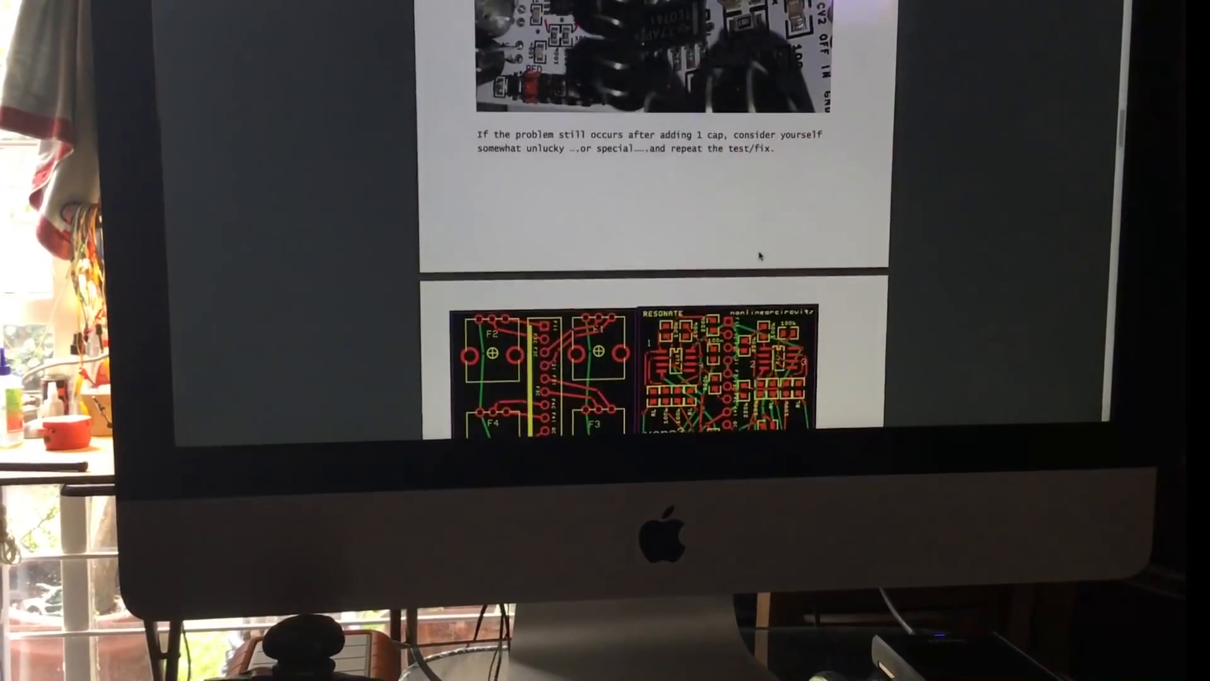
scroll(down, 3)
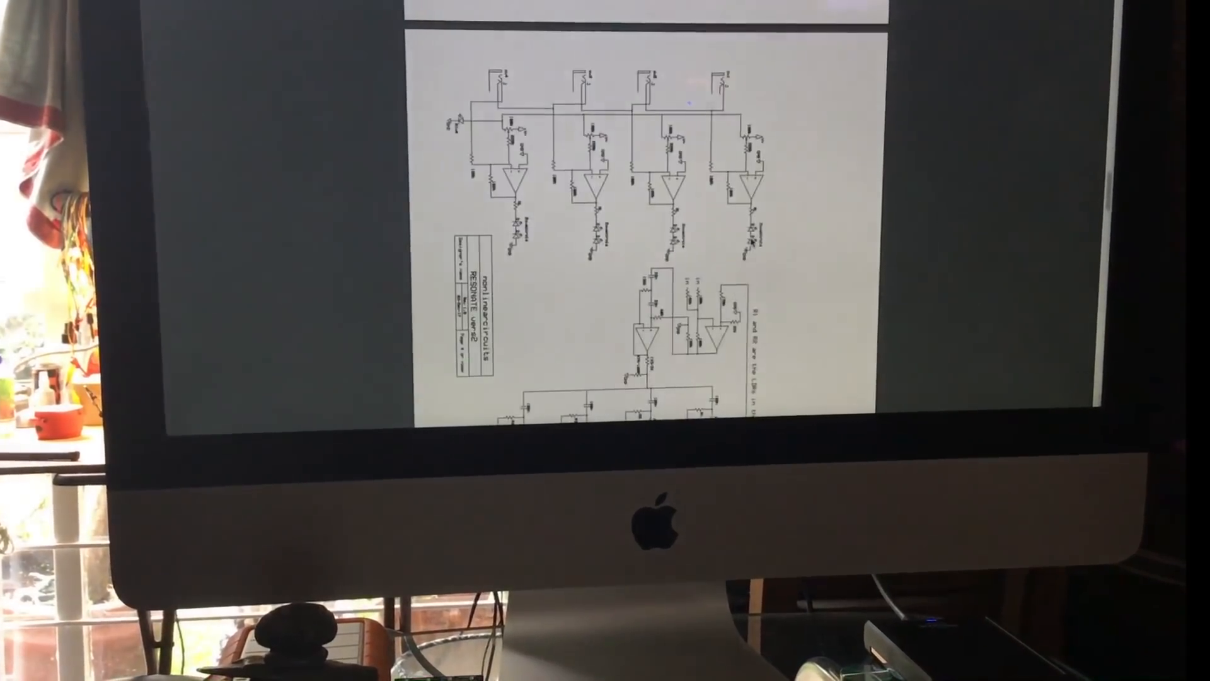